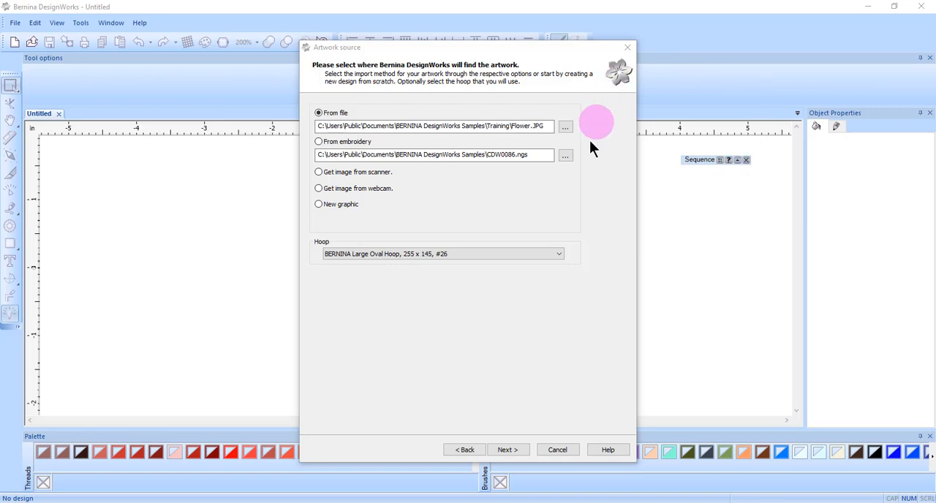
Step: Choose Flower.JPG as the artwork and select Trace (convert to outlines)
click(564, 126)
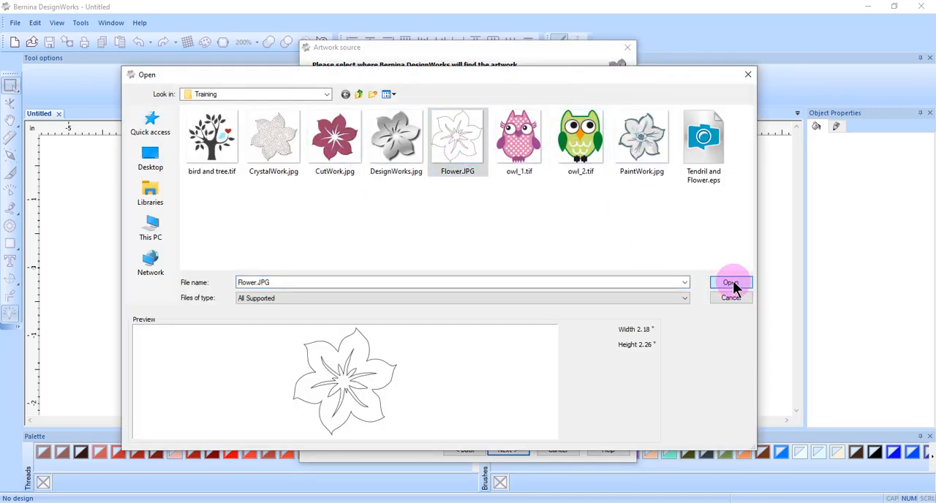
click(731, 283)
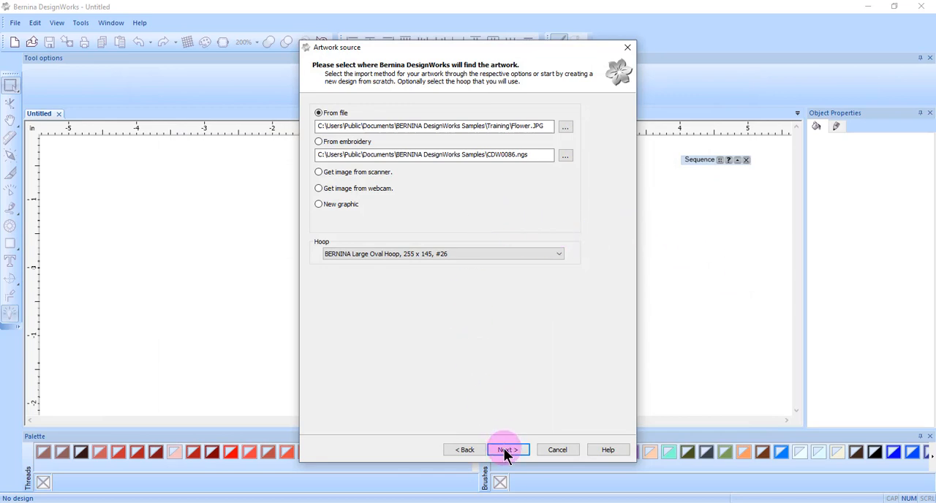
click(506, 449)
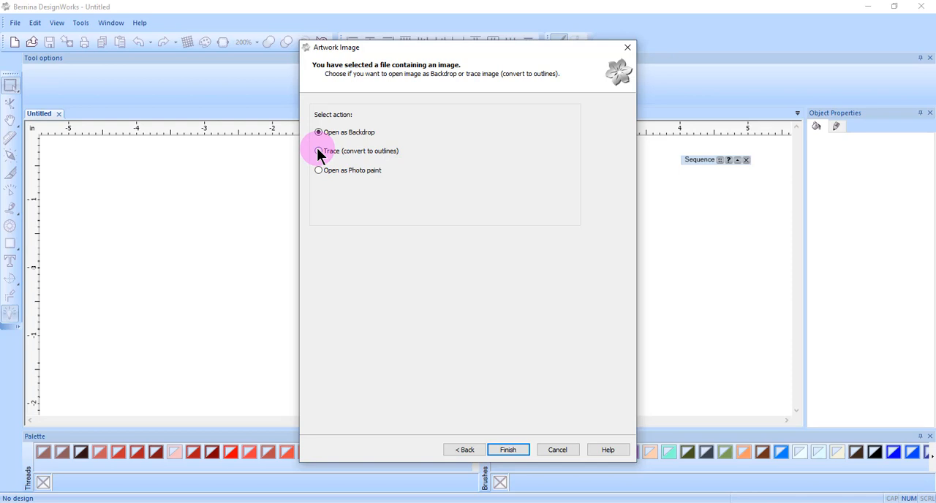
click(318, 150)
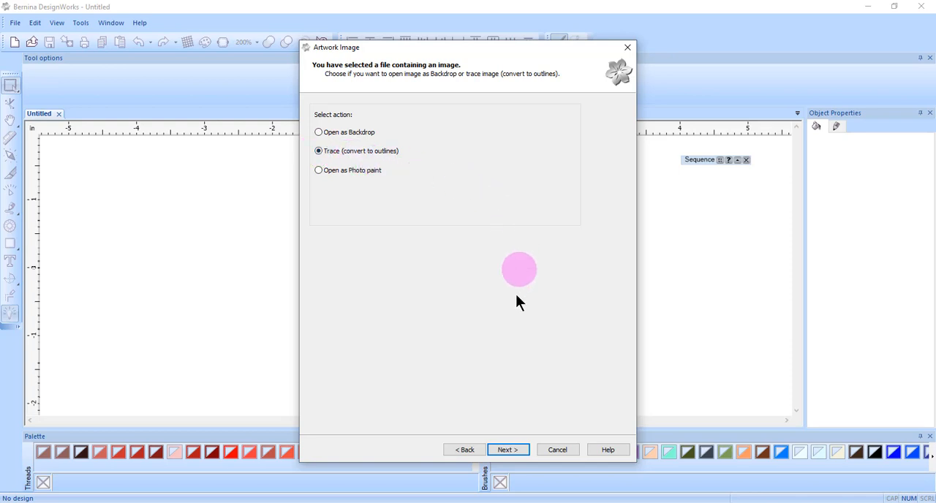
Step: Enable Scale image and set the trace scale to 110%, giving 6.10 × 6.30 cm
click(507, 449)
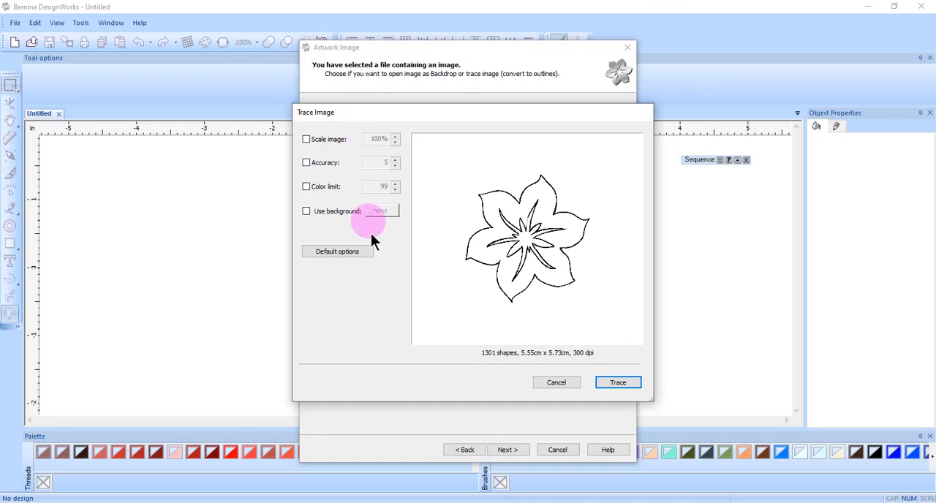
mouse_move(369, 234)
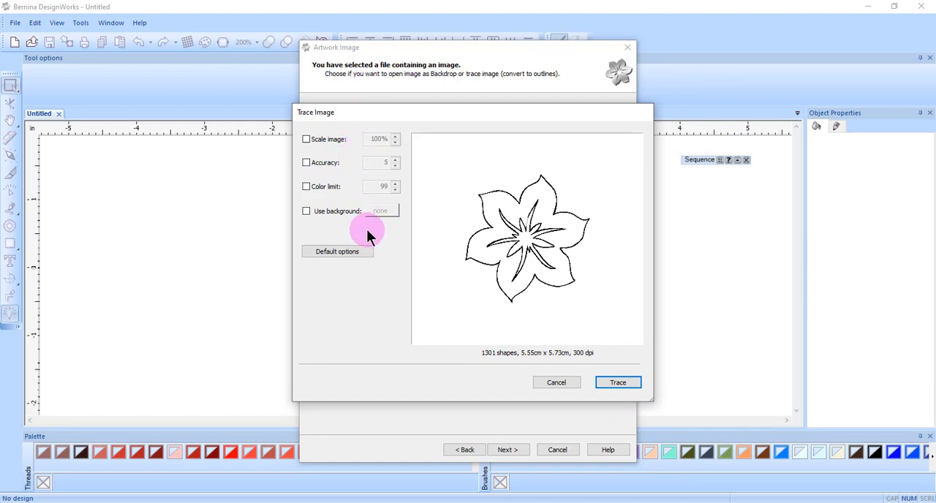
mouse_move(346, 227)
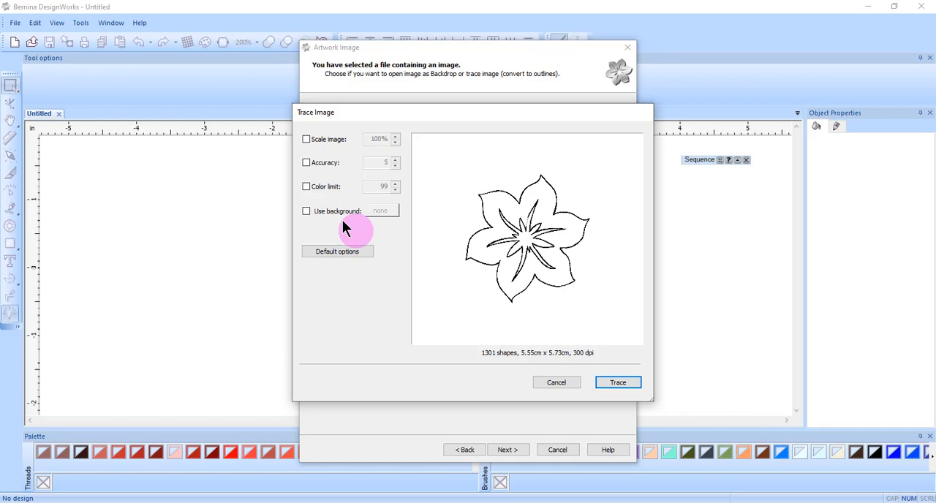
mouse_move(330, 145)
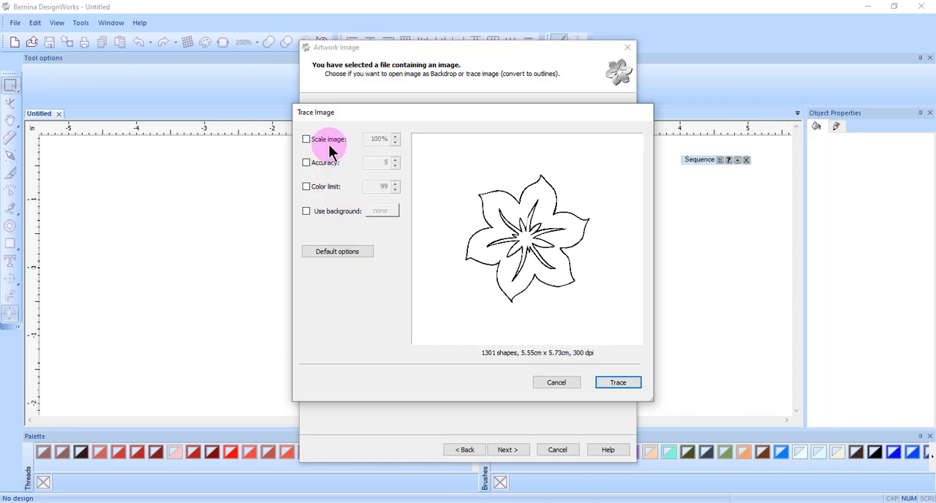
click(307, 139)
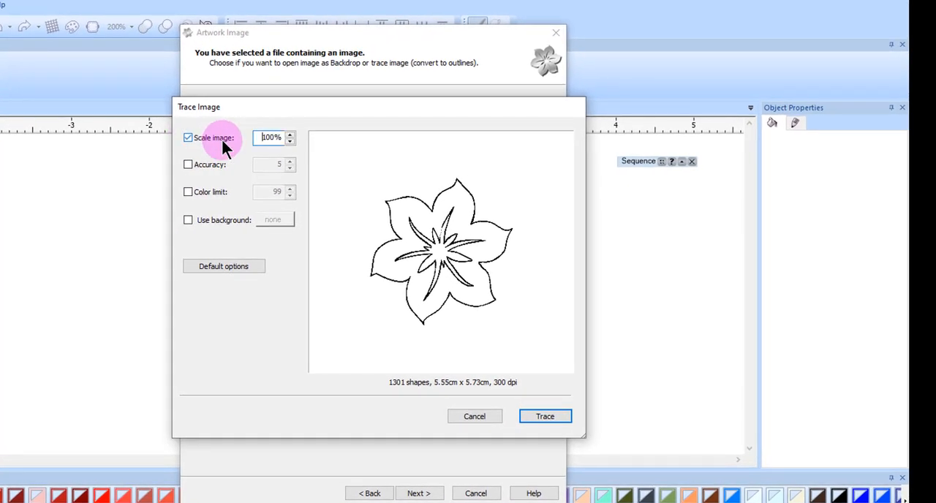
click(290, 134)
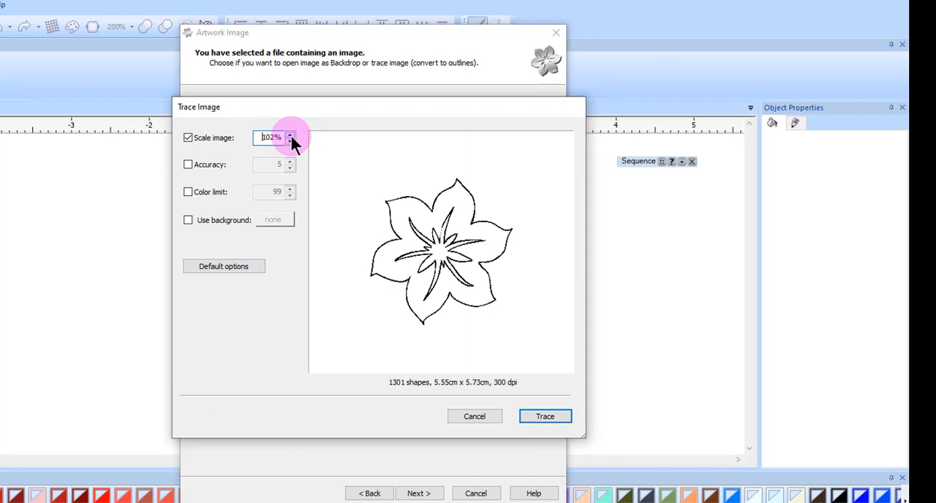
click(290, 134)
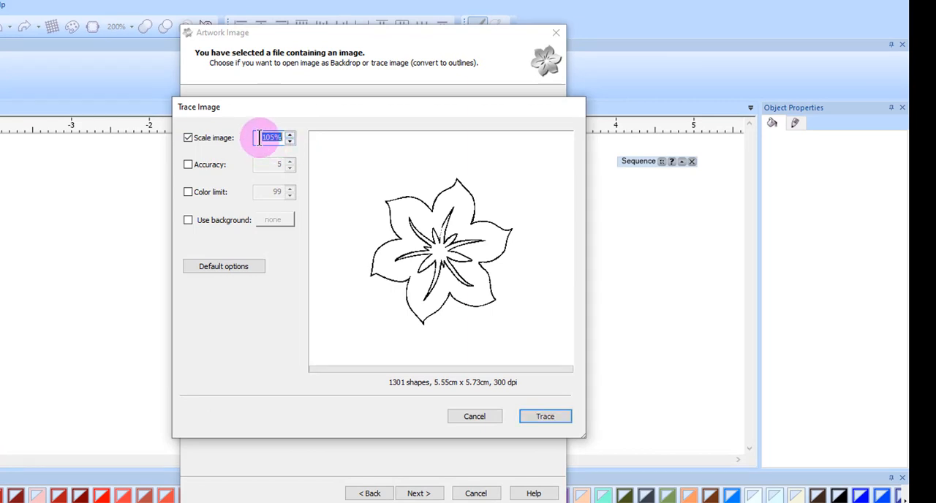
text(1)
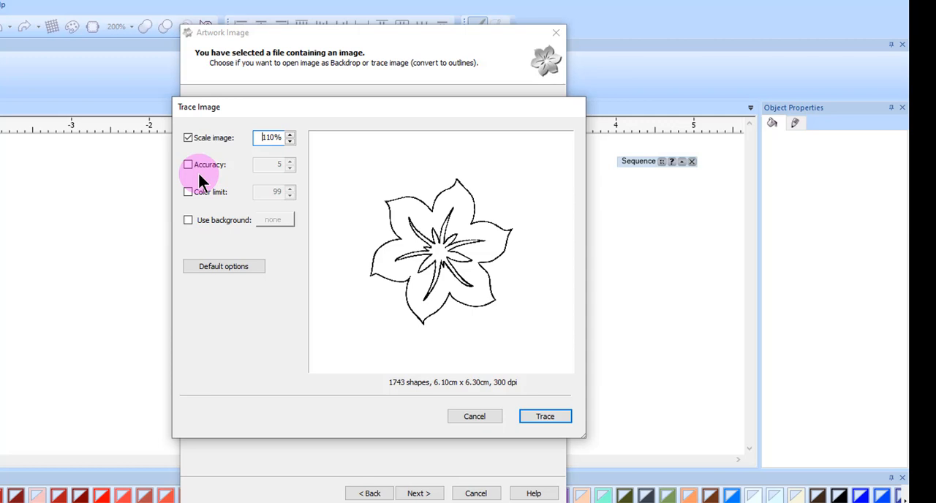
Step: Enable Accuracy at 6 and Color limit at 99
click(188, 164)
text(6)
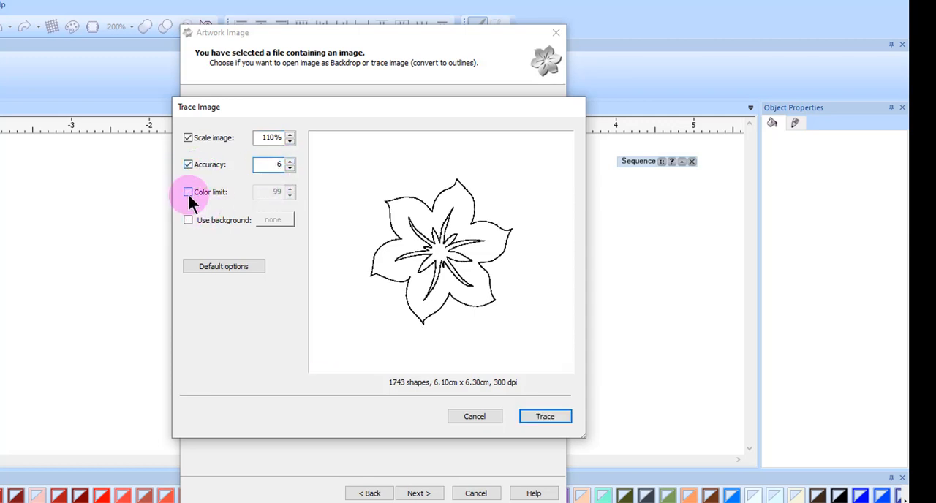
click(188, 191)
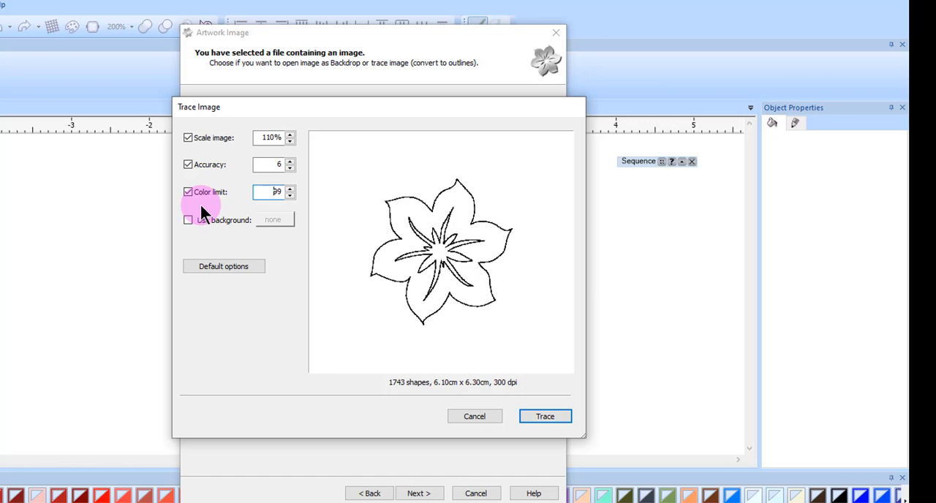
Step: Try Use background, turn it back off, and apply the trace settings
click(188, 219)
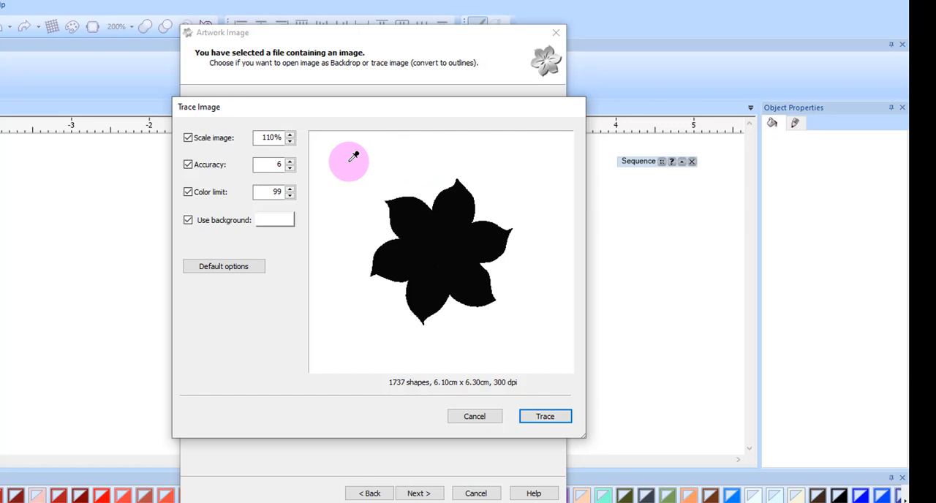
click(188, 219)
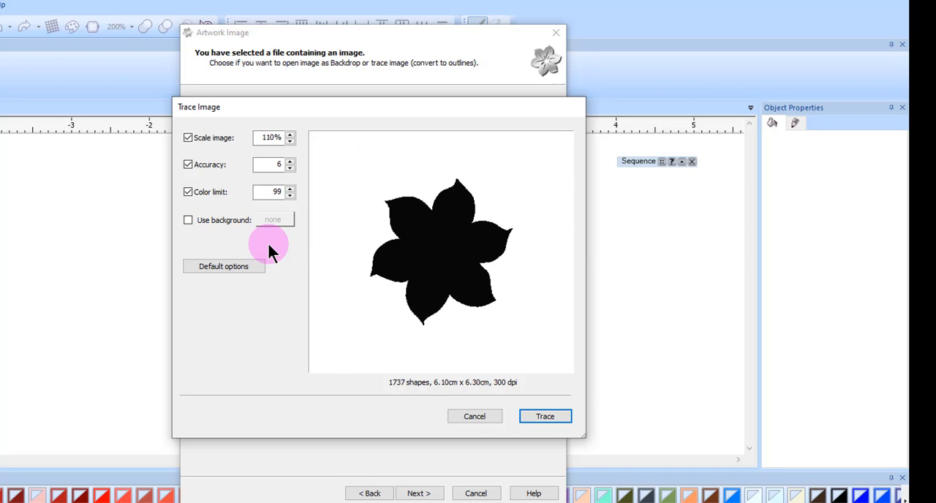
click(545, 416)
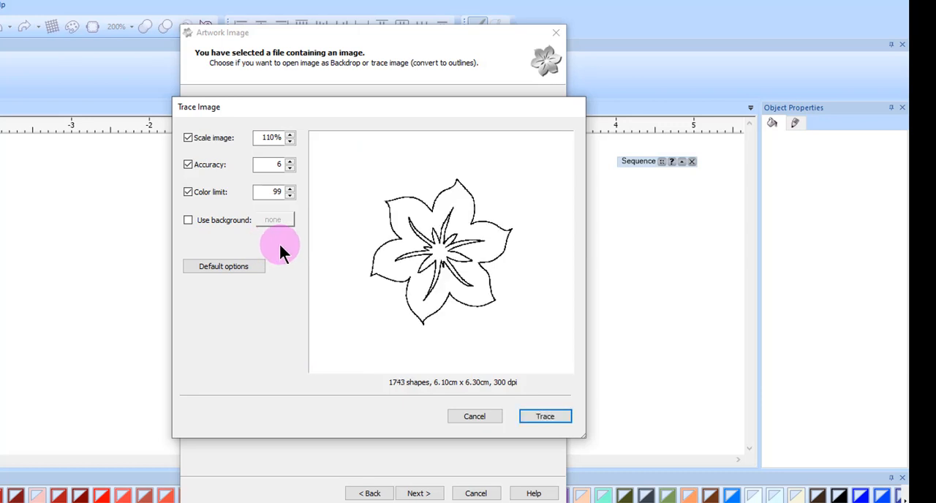
mouse_move(284, 254)
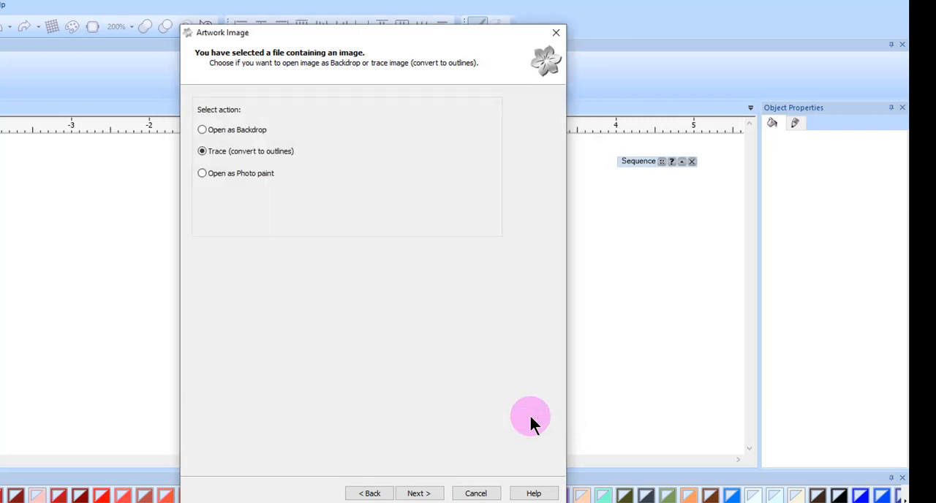
Step: Keep the two brushes (White, black) in Color reduction and finish the import
click(417, 493)
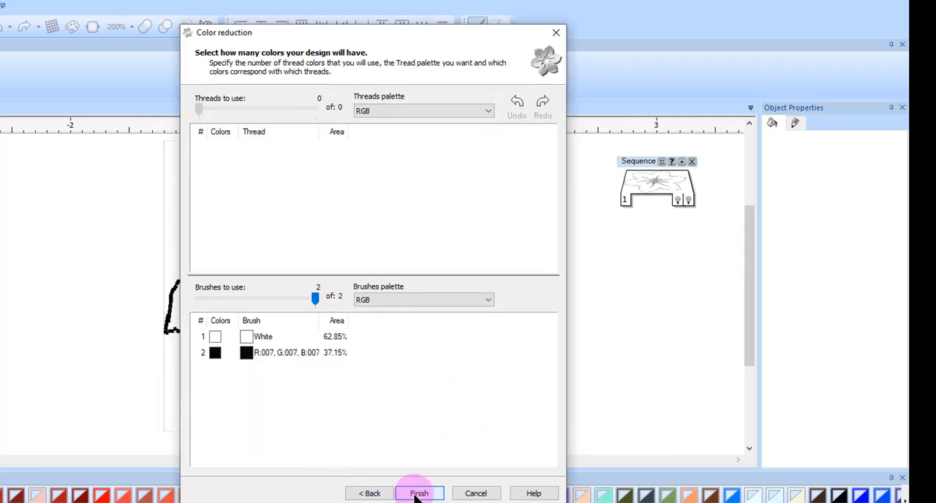
click(419, 493)
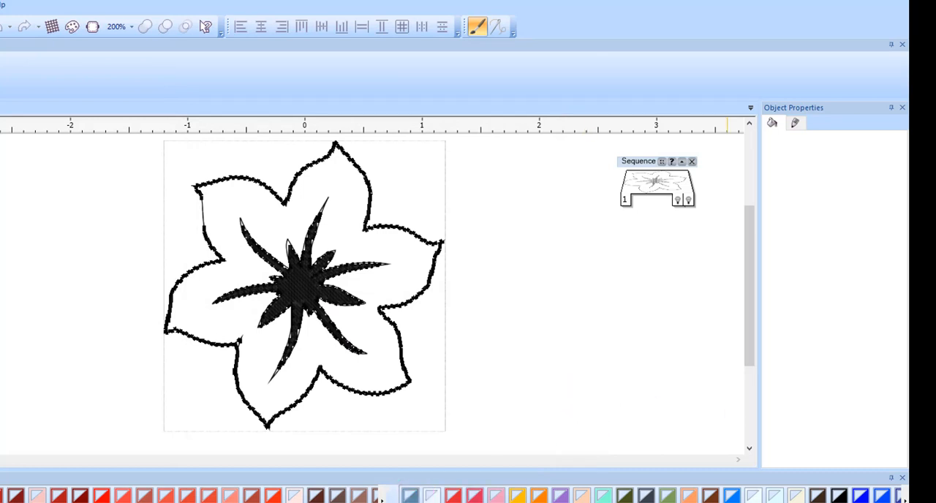
click(415, 168)
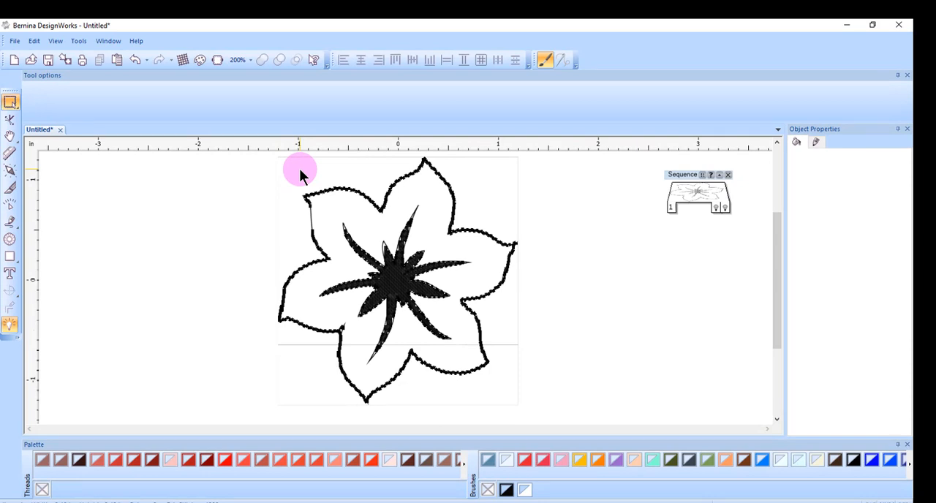
mouse_move(142, 121)
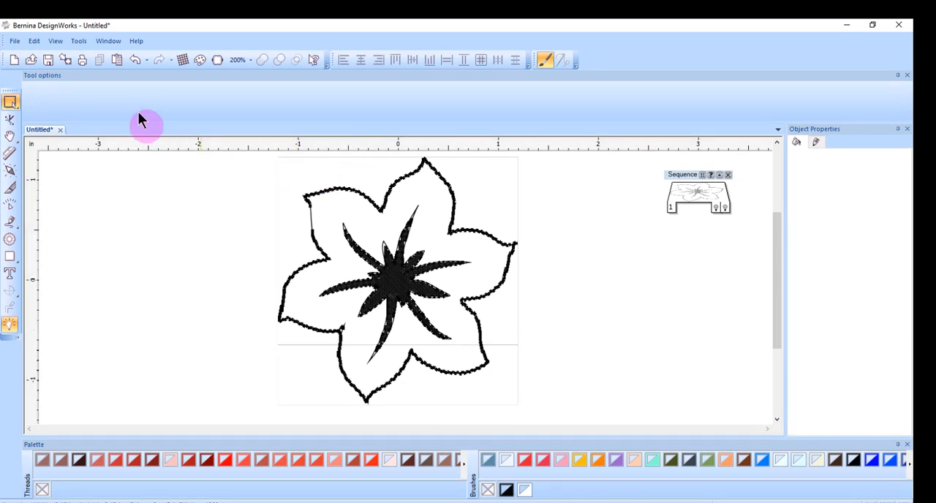
click(65, 60)
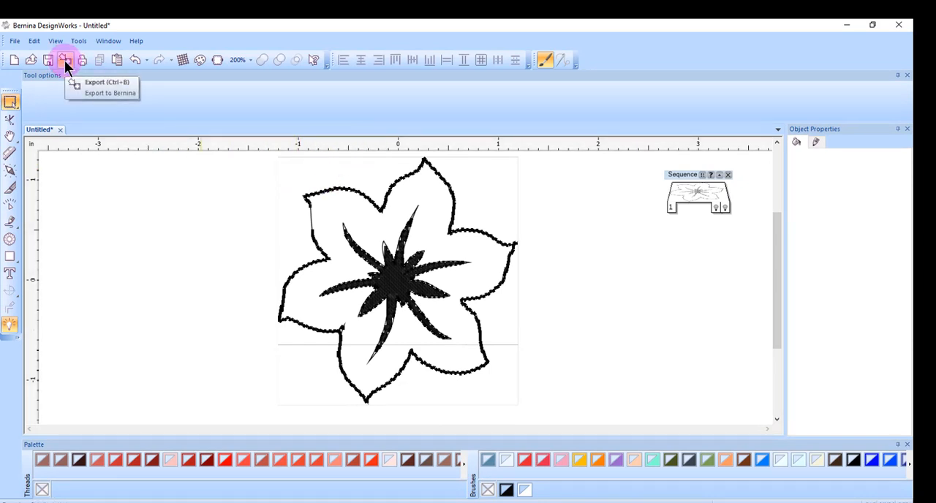